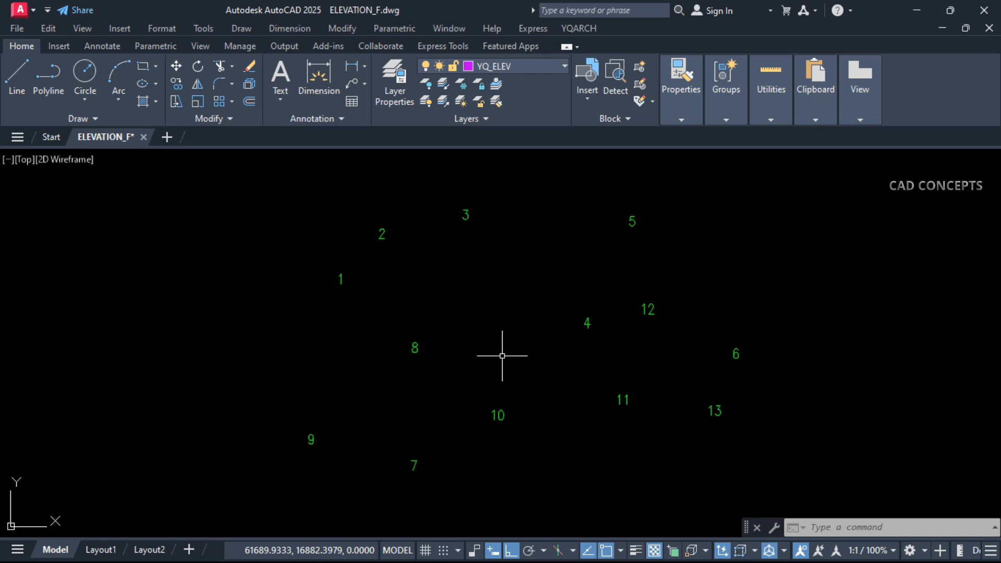
{"action": "mouse_move", "coordinate": [510, 336]}
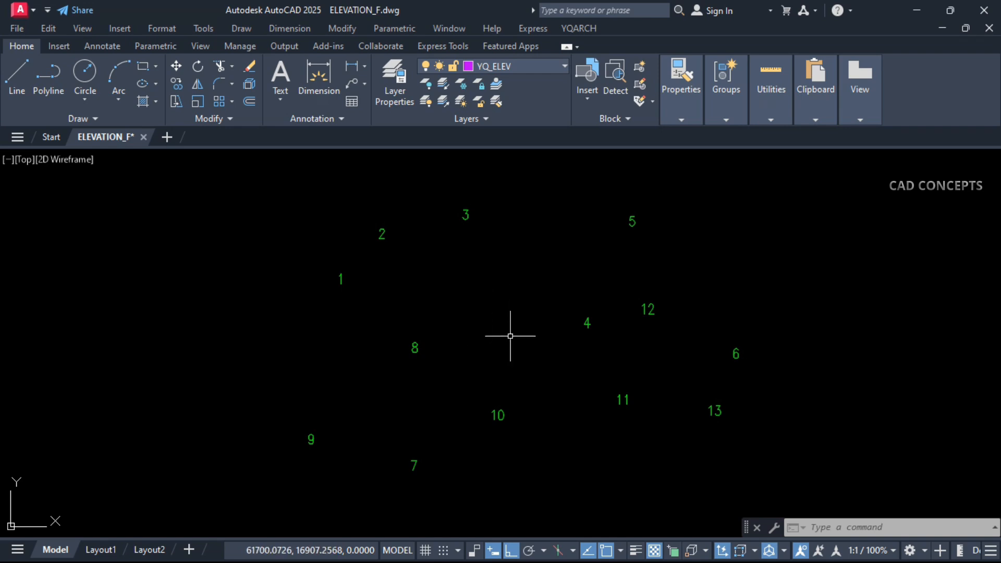
Step: Run the TPT routine to put circled cross markers on the 13 numbered labels
{"action": "type", "text": "TPT"}
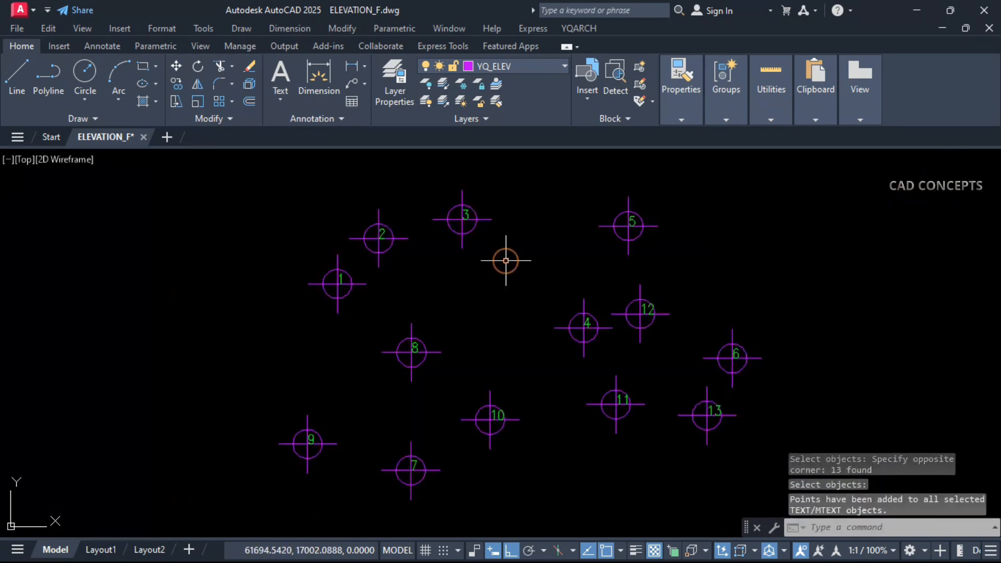
{"action": "mouse_move", "coordinate": [638, 313]}
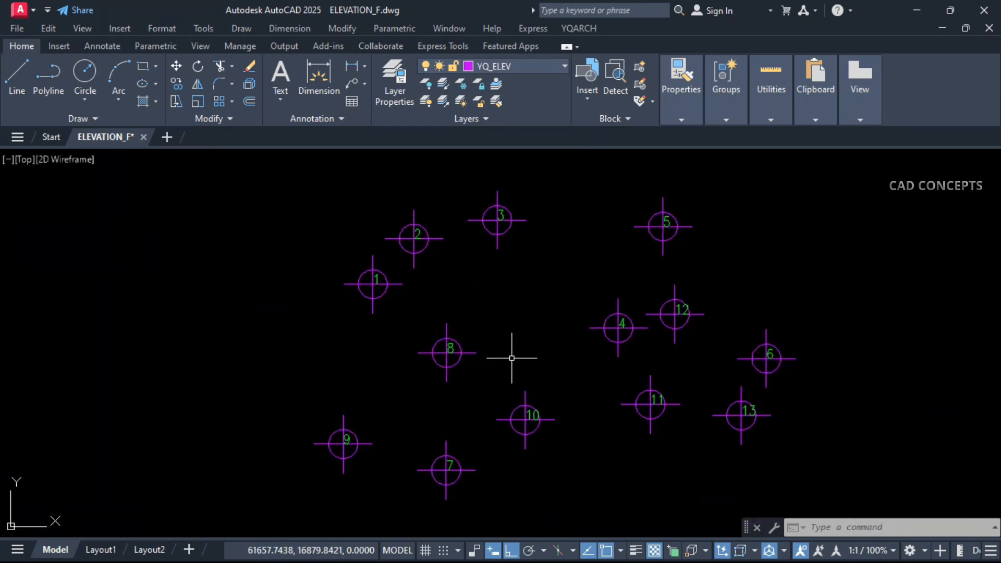
{"action": "mouse_move", "coordinate": [635, 276]}
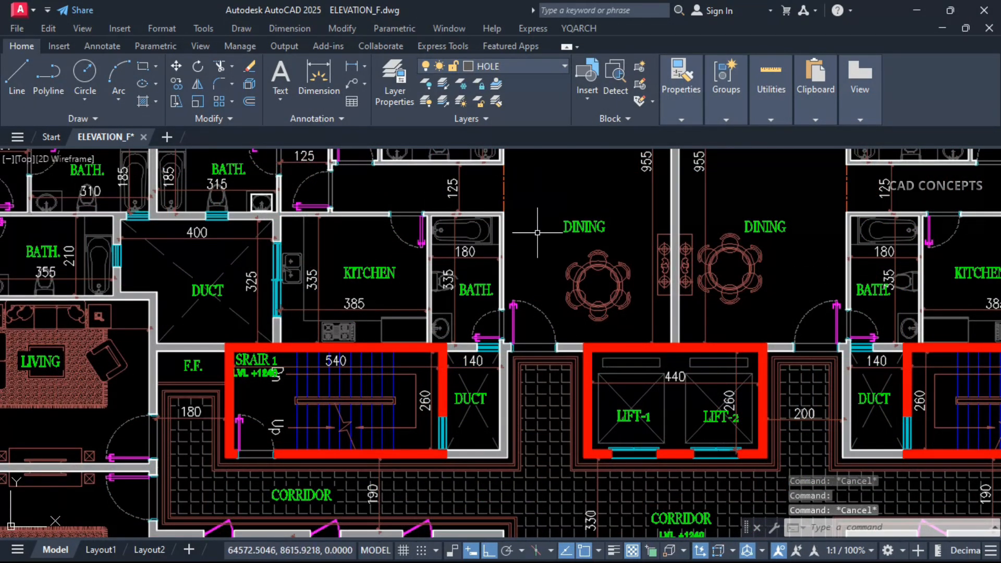
Step: With ACTL, pick the sideboard, then two more plan objects to make their layers current
{"action": "type", "text": "ACTL"}
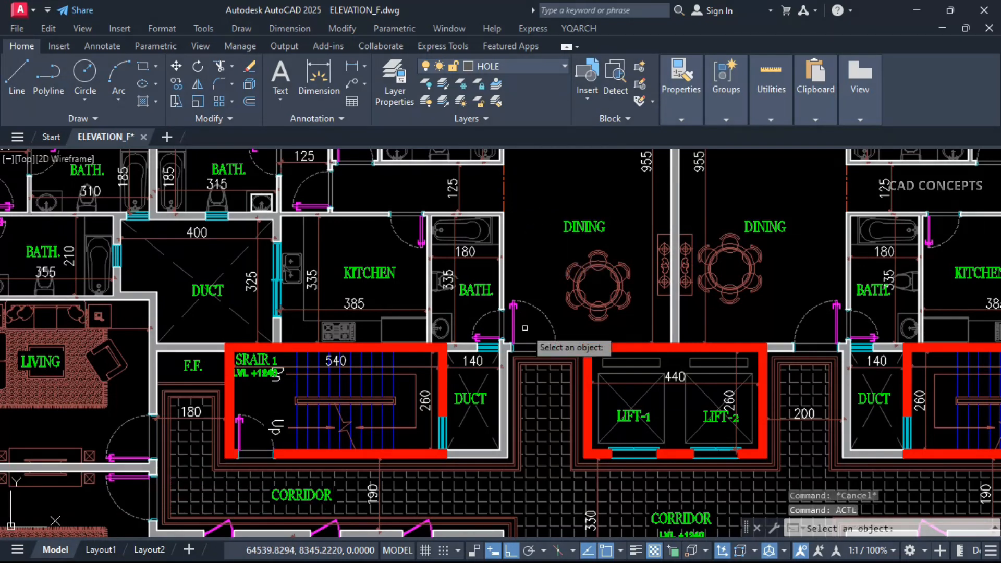
{"action": "mouse_move", "coordinate": [574, 283]}
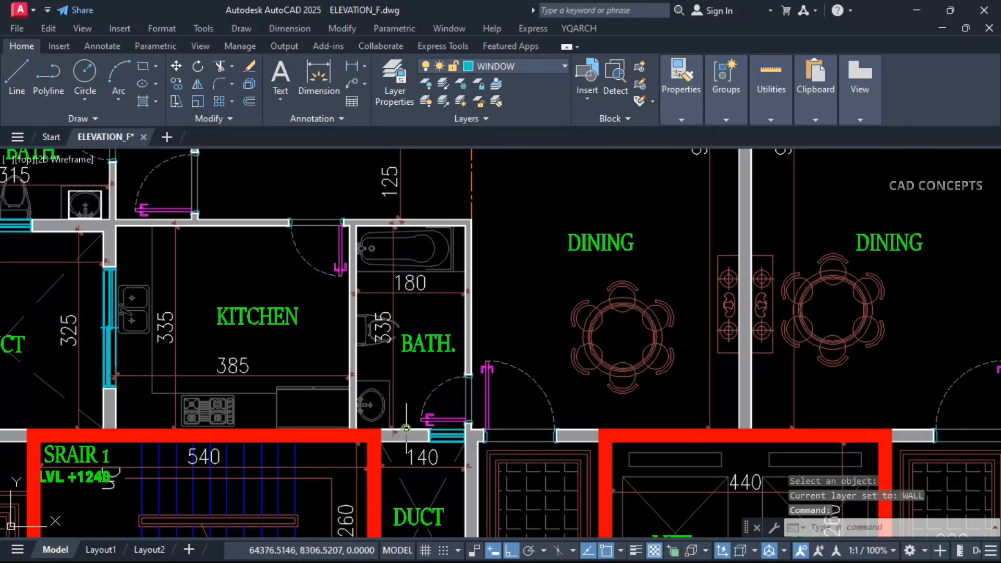
{"action": "left_click", "coordinate": [830, 312]}
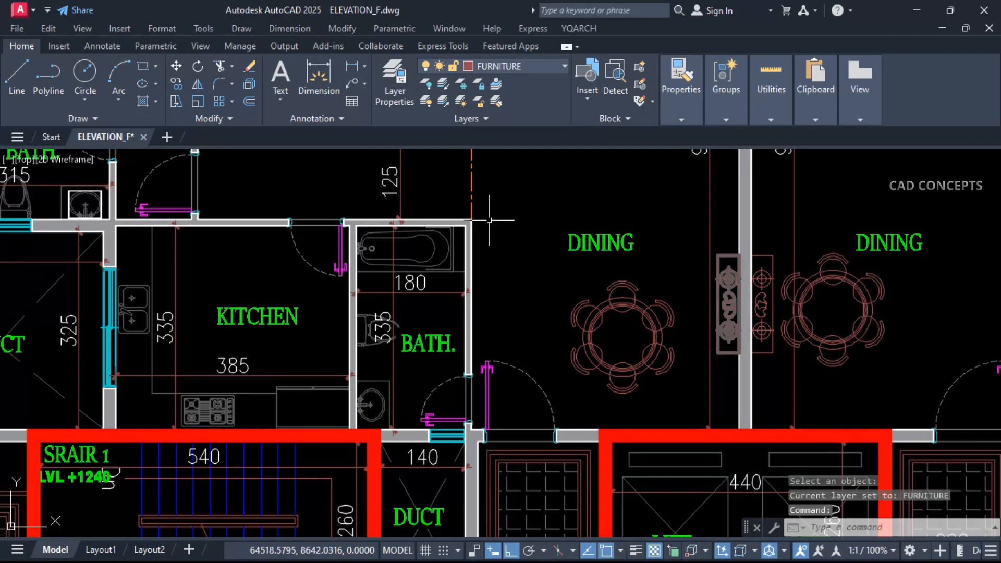
{"action": "mouse_move", "coordinate": [592, 249]}
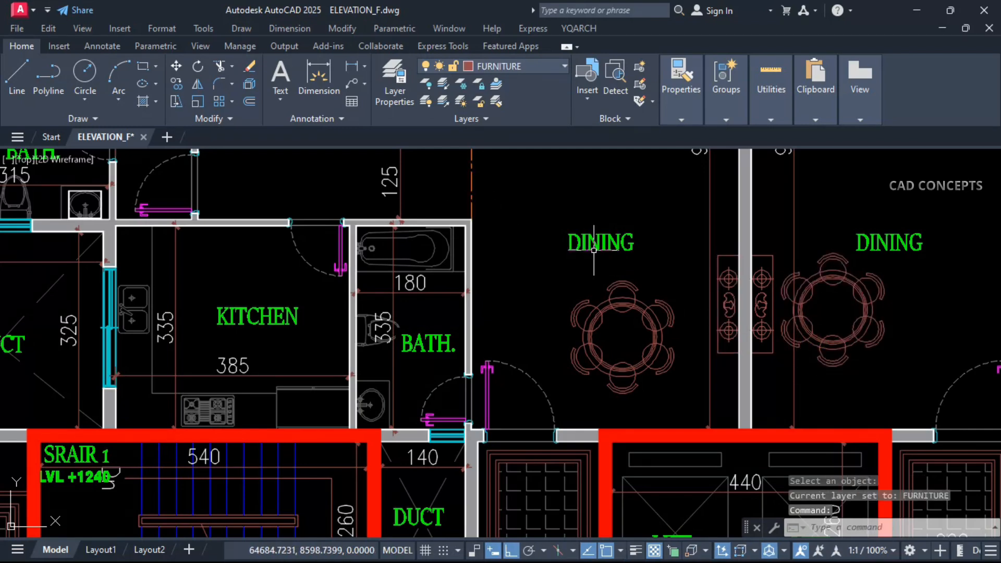
{"action": "left_click", "coordinate": [599, 243]}
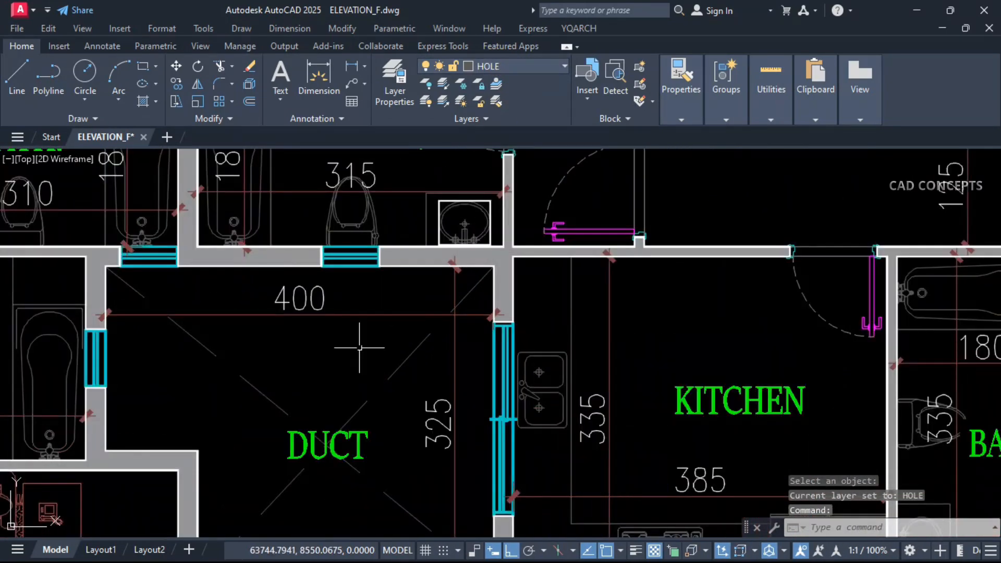
{"action": "scroll", "scroll_direction": "down", "scroll_amount": 3}
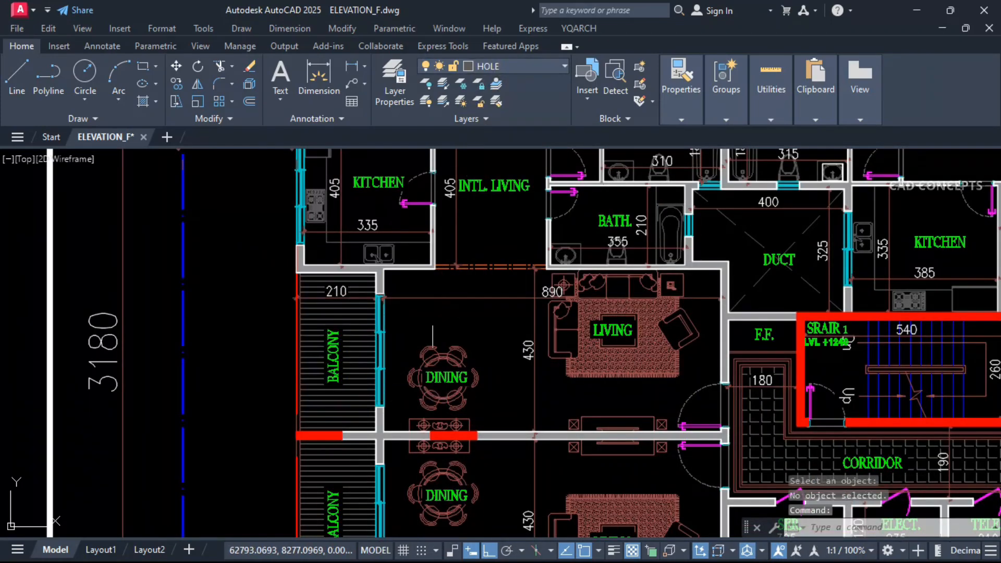
{"action": "left_click", "coordinate": [501, 66]}
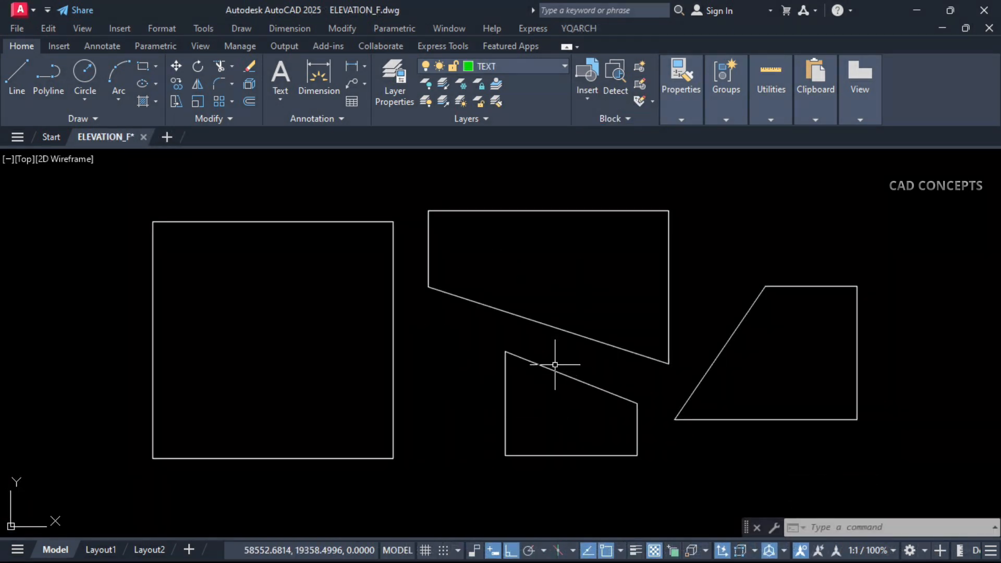
Step: Run AR and place the area/perimeter label inside the upper slanted shape
{"action": "type", "text": "ARPL"}
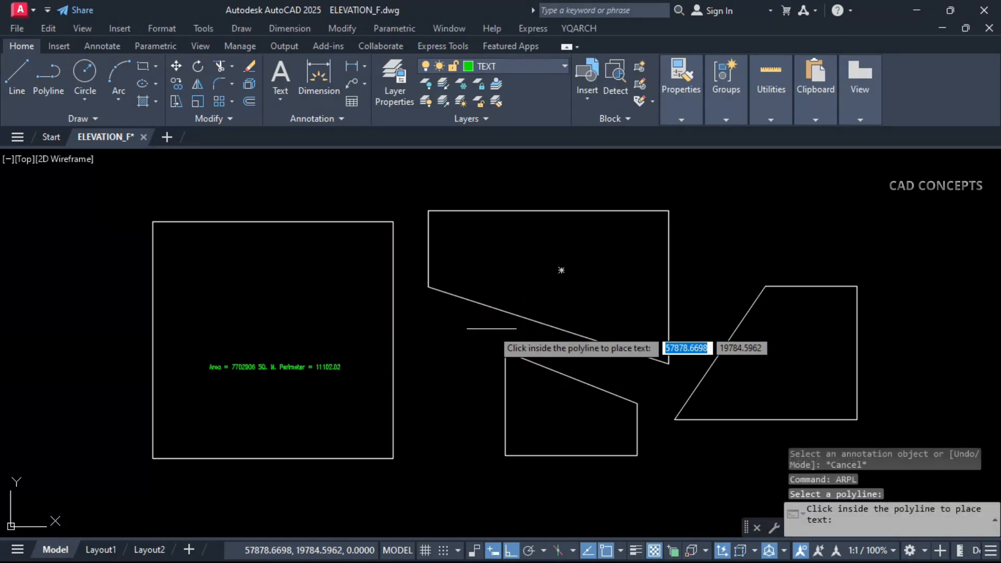
{"action": "left_click", "coordinate": [529, 286]}
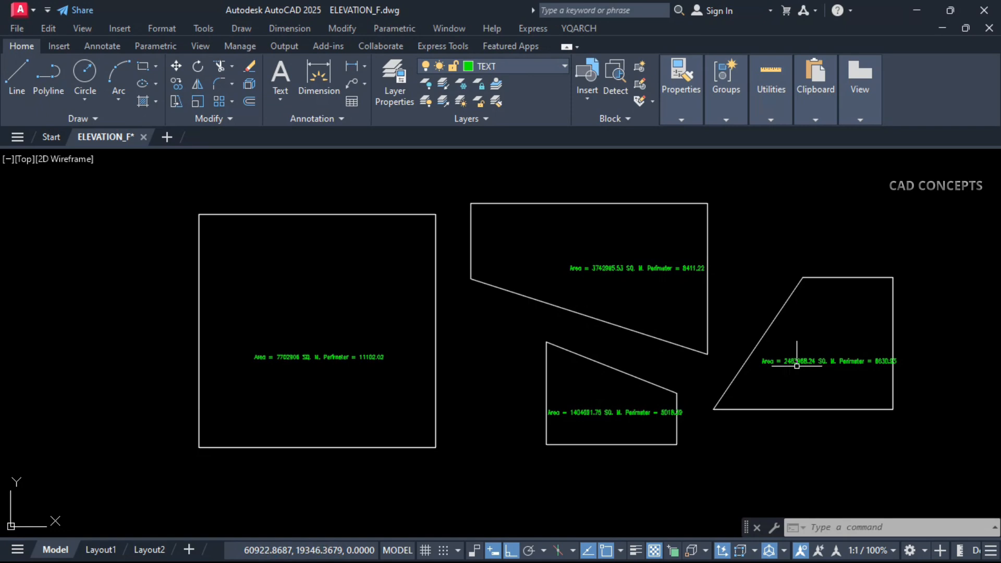
{"action": "mouse_move", "coordinate": [523, 396]}
{"action": "type", "text": "DRO"}
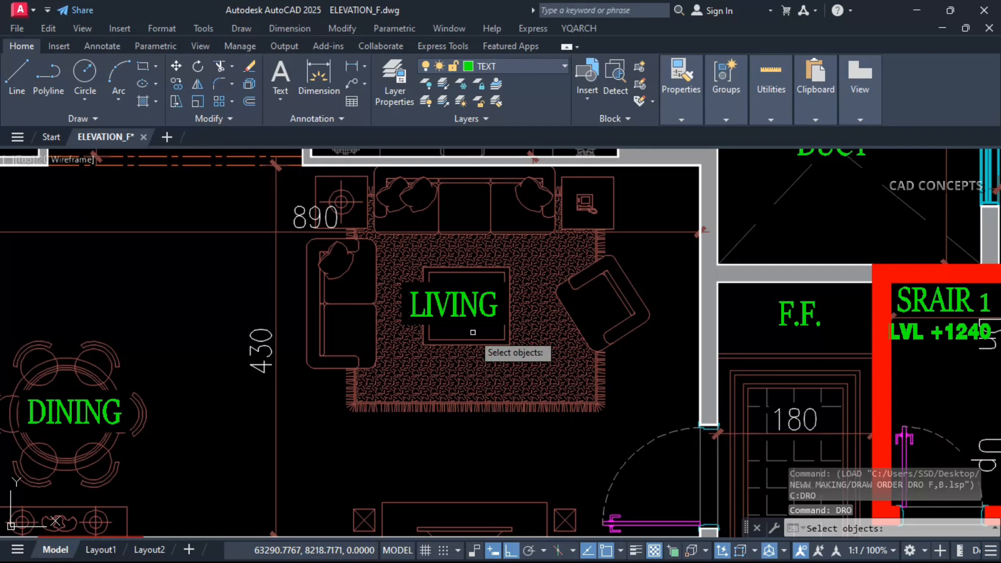
Step: Send the LIVING label objects to back (B) and the wall fill to front (F)
{"action": "left_click", "coordinate": [454, 305]}
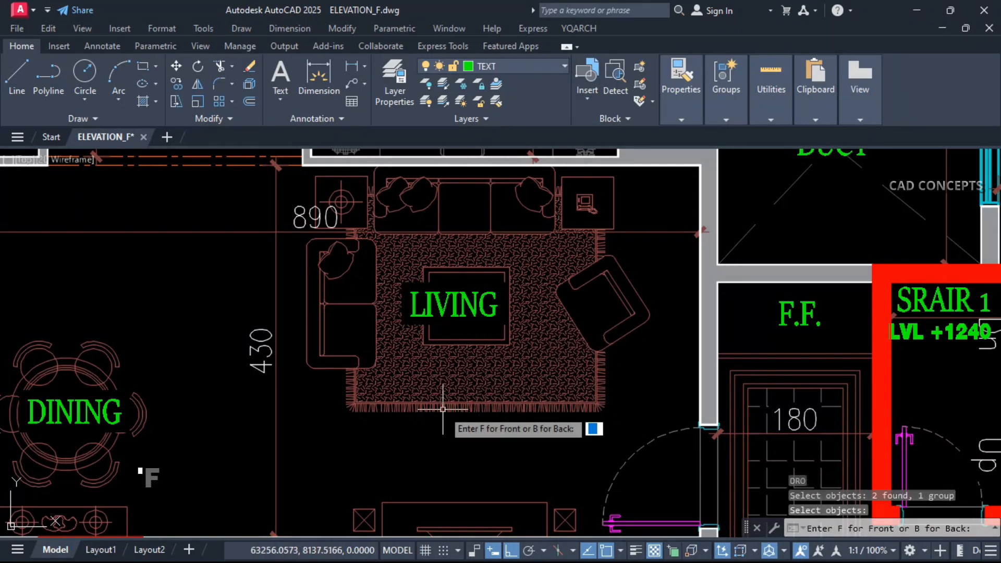
{"action": "type", "text": "B"}
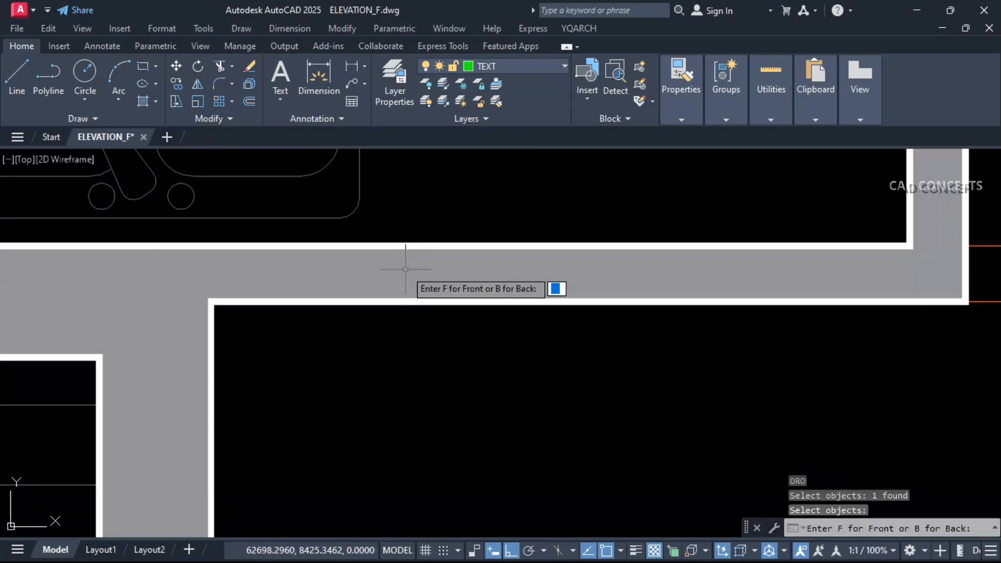
{"action": "type", "text": "F"}
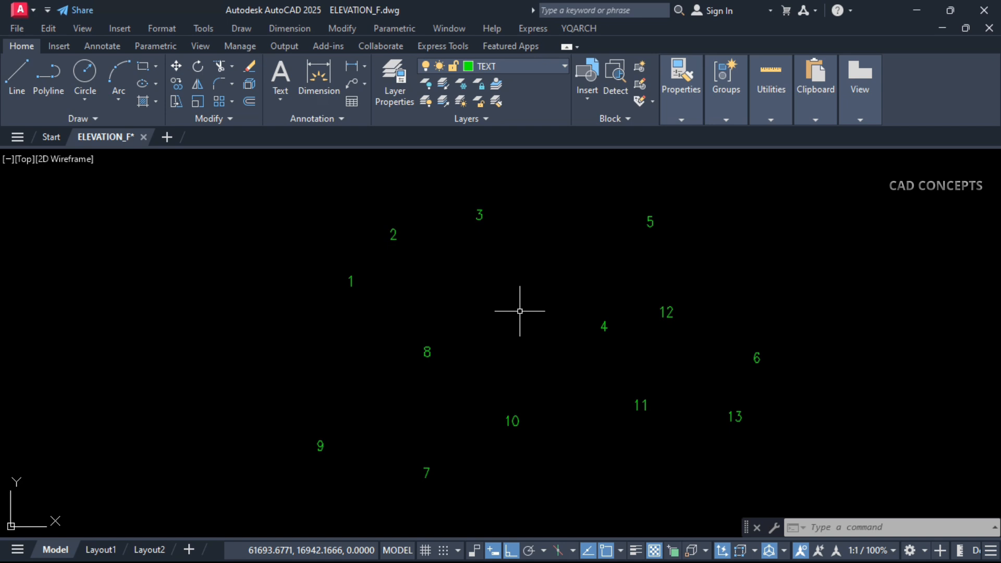
Step: Start the TP routine to place coordinates on the numbered text labels
{"action": "type", "text": "TP"}
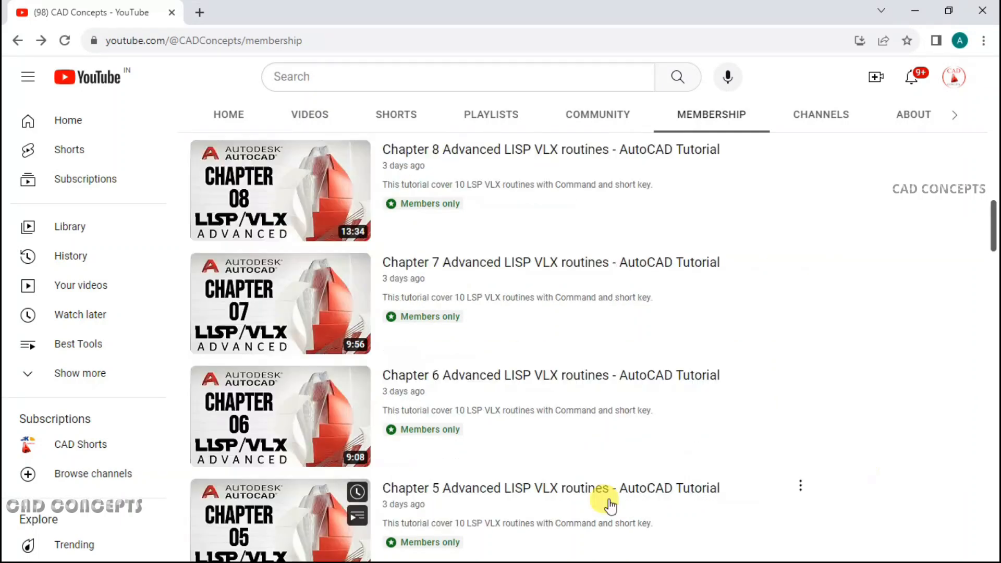
Step: Scroll through the members-only Advanced LISP VLX tutorial chapter list
{"action": "scroll", "scroll_direction": "down", "scroll_amount": 3}
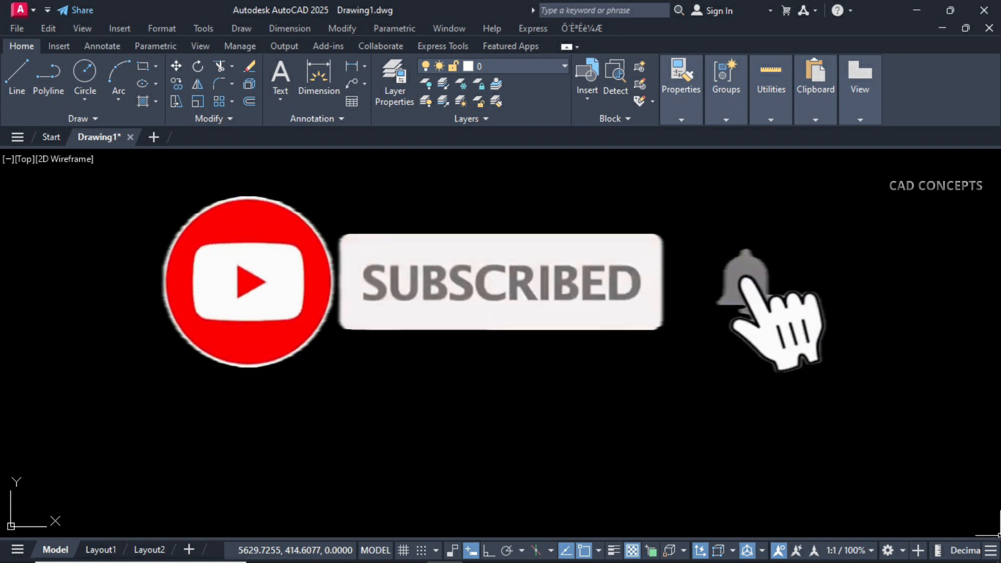
Step: Return to the AutoCAD window showing the empty Drawing1
{"action": "left_click", "coordinate": [744, 281]}
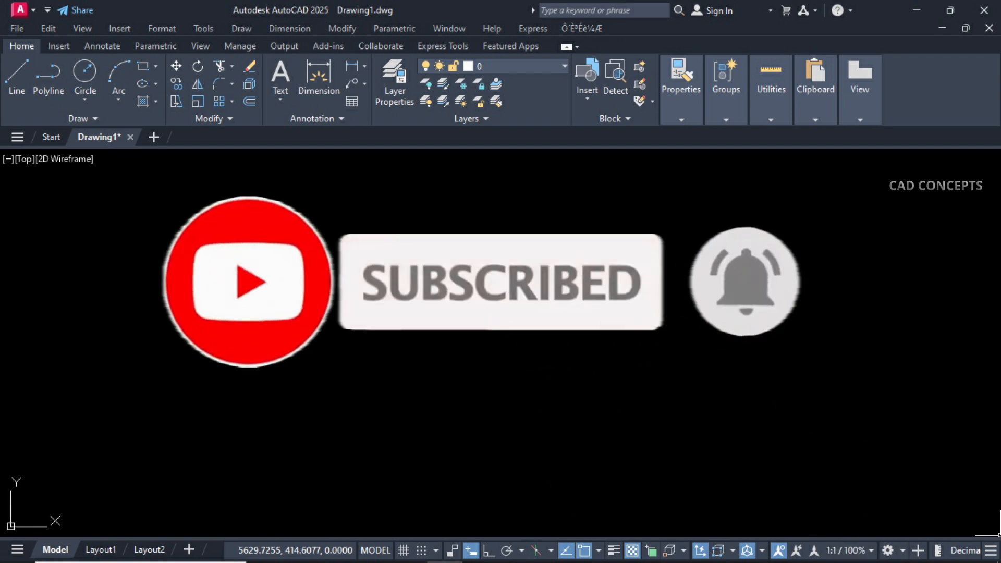